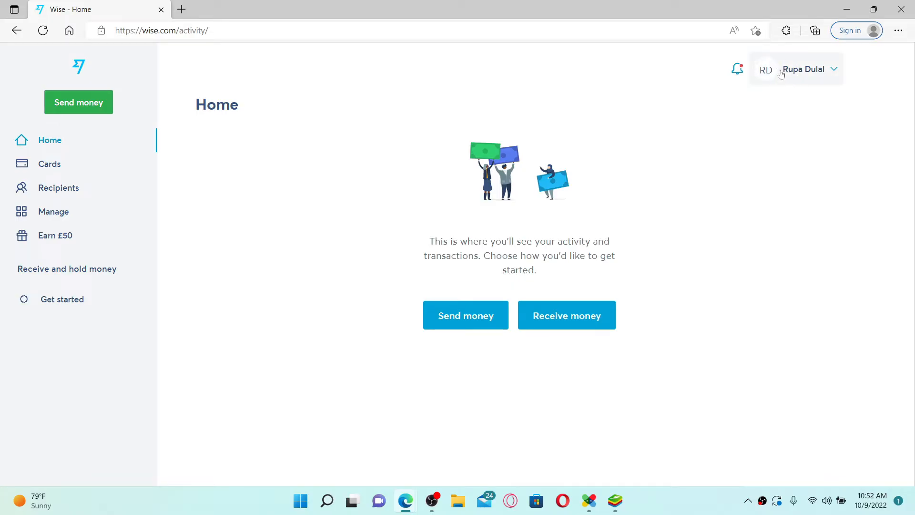
Step: Go to the Your details page from the account name menu in the header
left_click(802, 69)
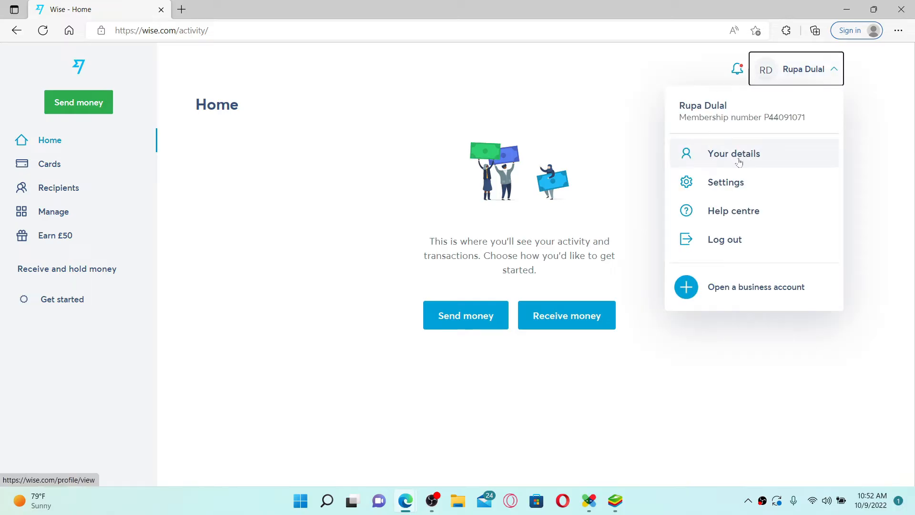
left_click(733, 154)
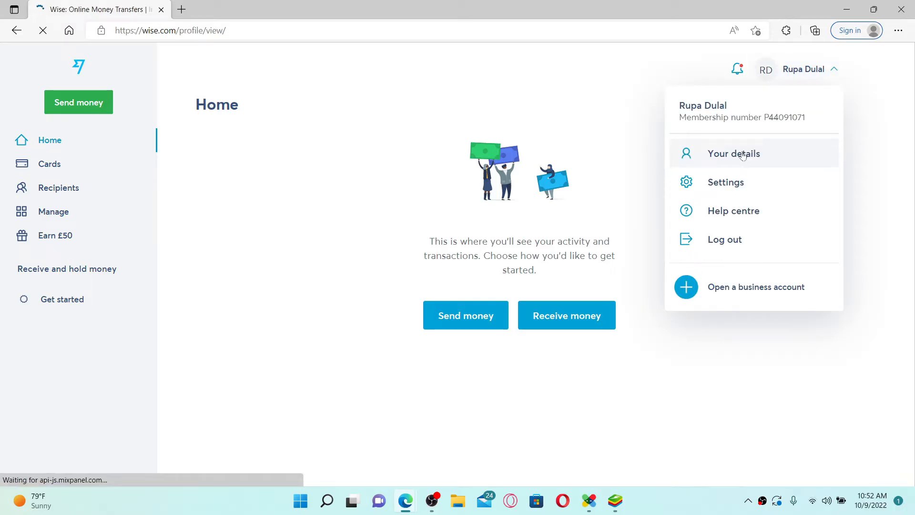
left_click(734, 154)
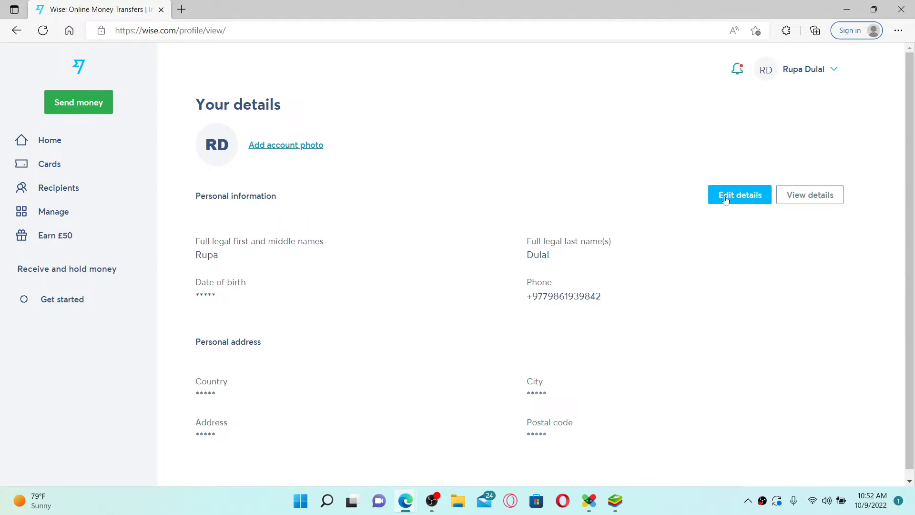
Step: Start Edit details and confirm the account password to unlock the personal information fields
left_click(740, 195)
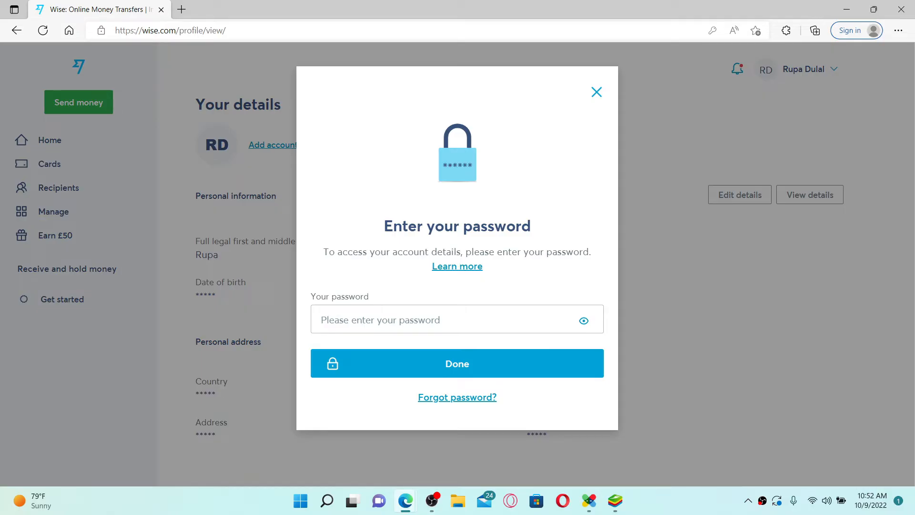
left_click(456, 319)
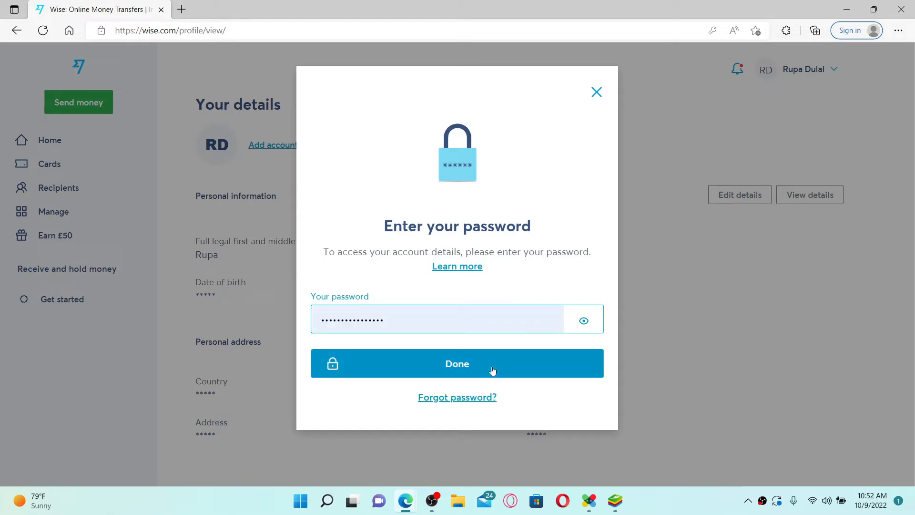
left_click(456, 363)
type("R")
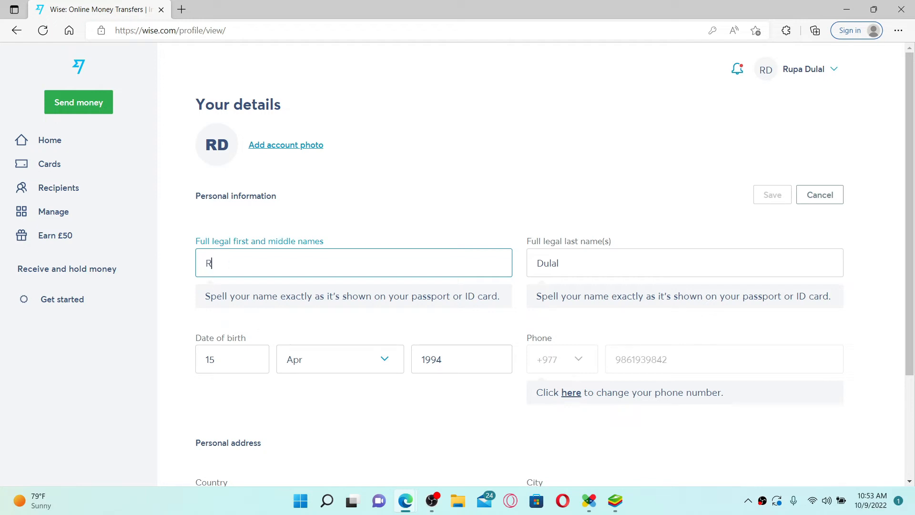
Step: Enter first name Roopa and last name 123, then save the new legal name
type("oopa")
left_click(684, 262)
type("123")
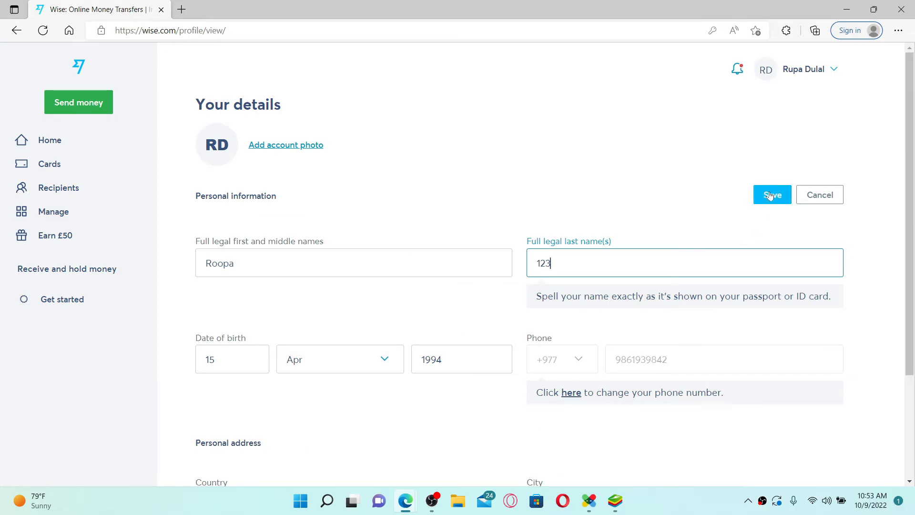
left_click(772, 194)
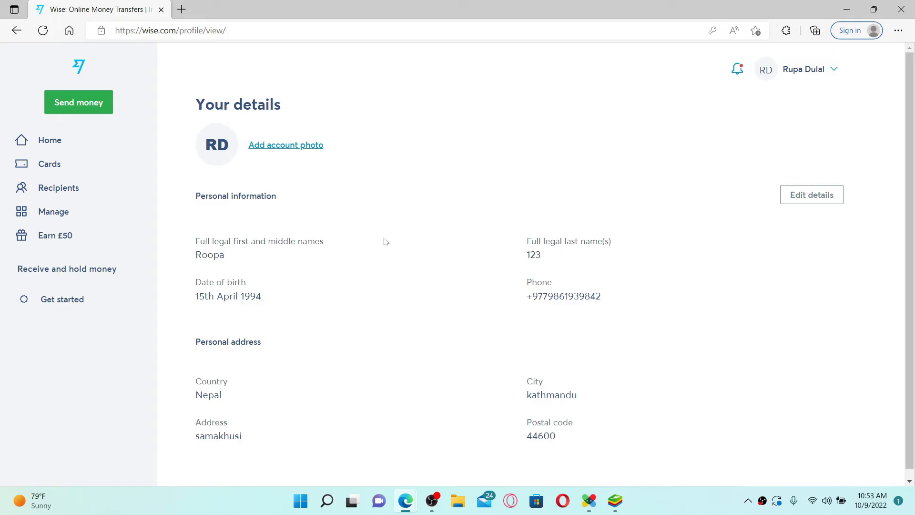
mouse_move(139, 151)
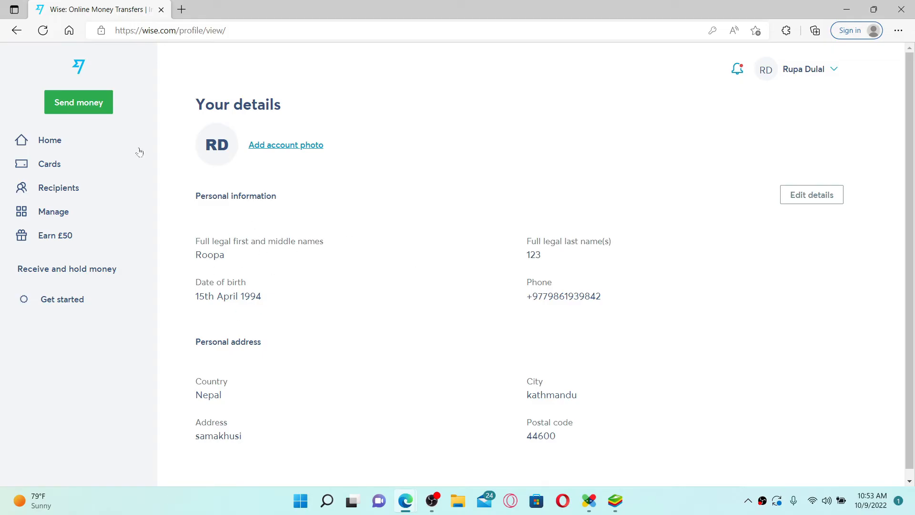
Step: Return to the Home page, where the header now shows Roopa 123
left_click(49, 140)
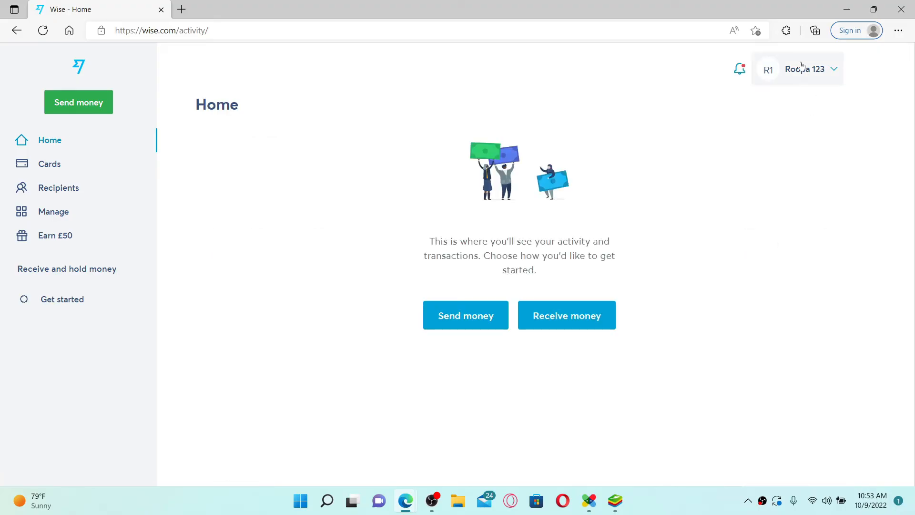
mouse_move(799, 88)
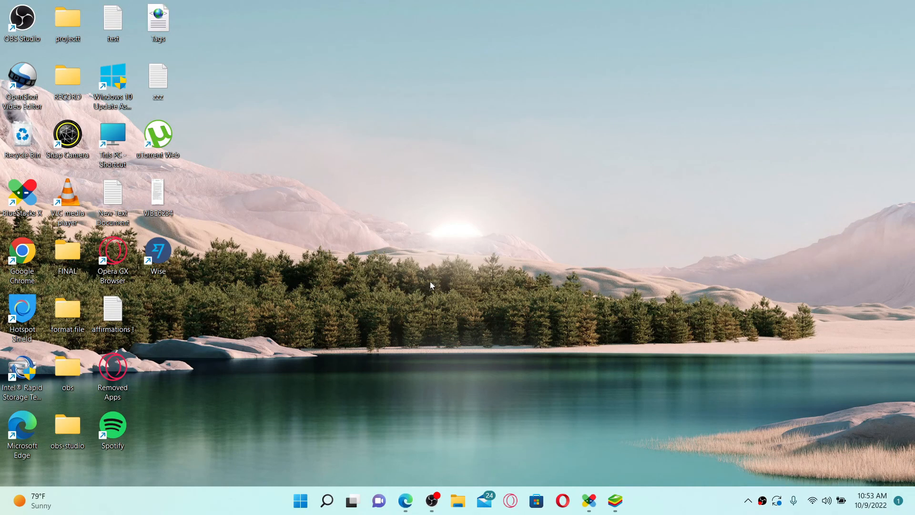
mouse_move(537, 270)
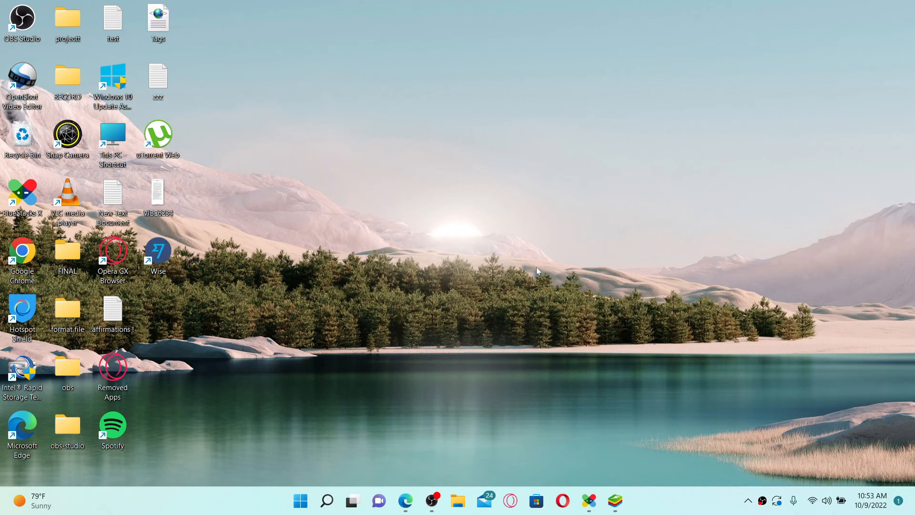